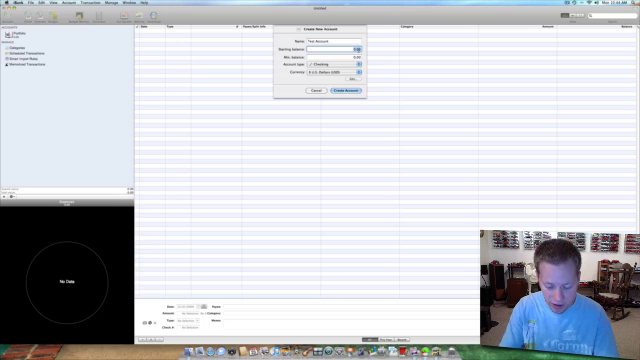
{"action": "type", "text": "100.00"}
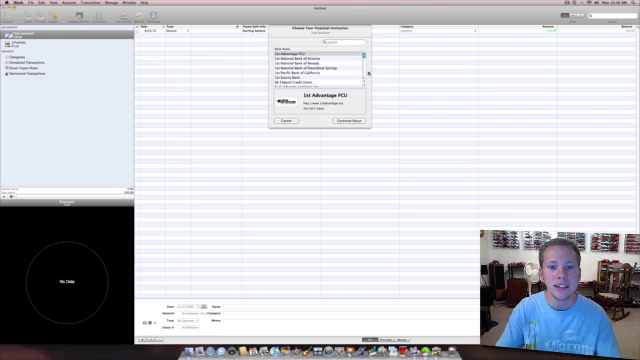
{"action": "scroll", "scroll_direction": "down", "scroll_amount": 3}
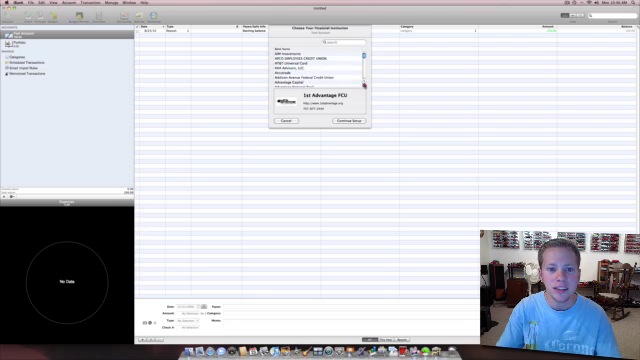
{"action": "scroll", "scroll_direction": "down", "scroll_amount": 3}
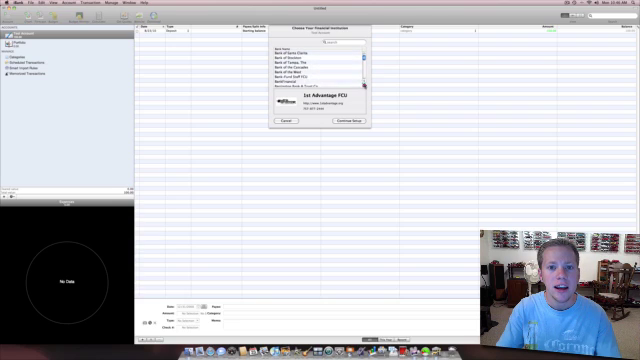
{"action": "scroll", "scroll_direction": "down", "scroll_amount": 3}
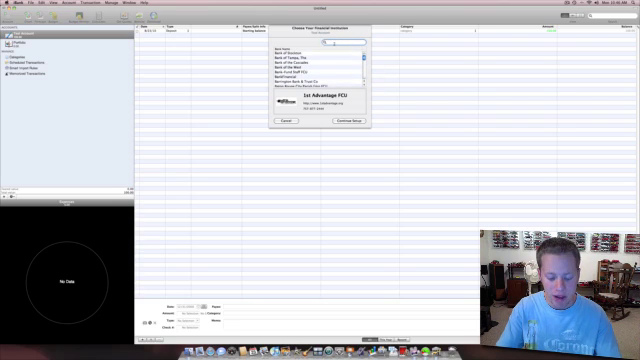